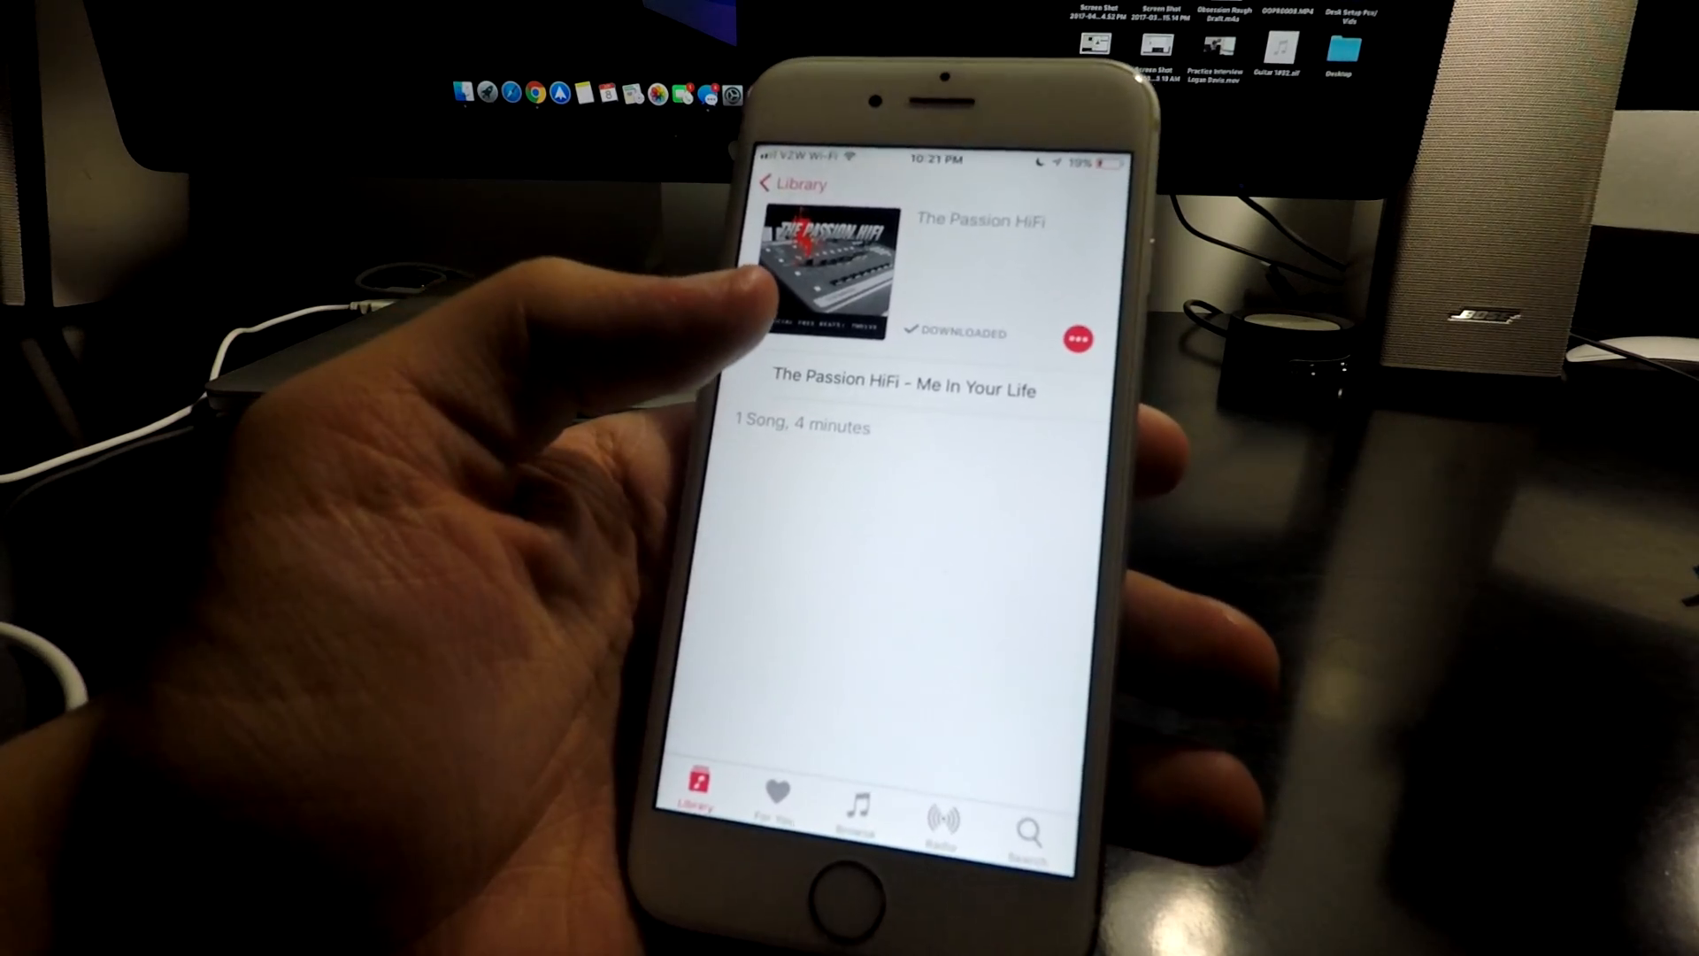
Step: Start playback of the downloaded 'The Passion HiFi - Me In Your Life' from the album view
{"action": "left_click", "coordinate": [902, 390]}
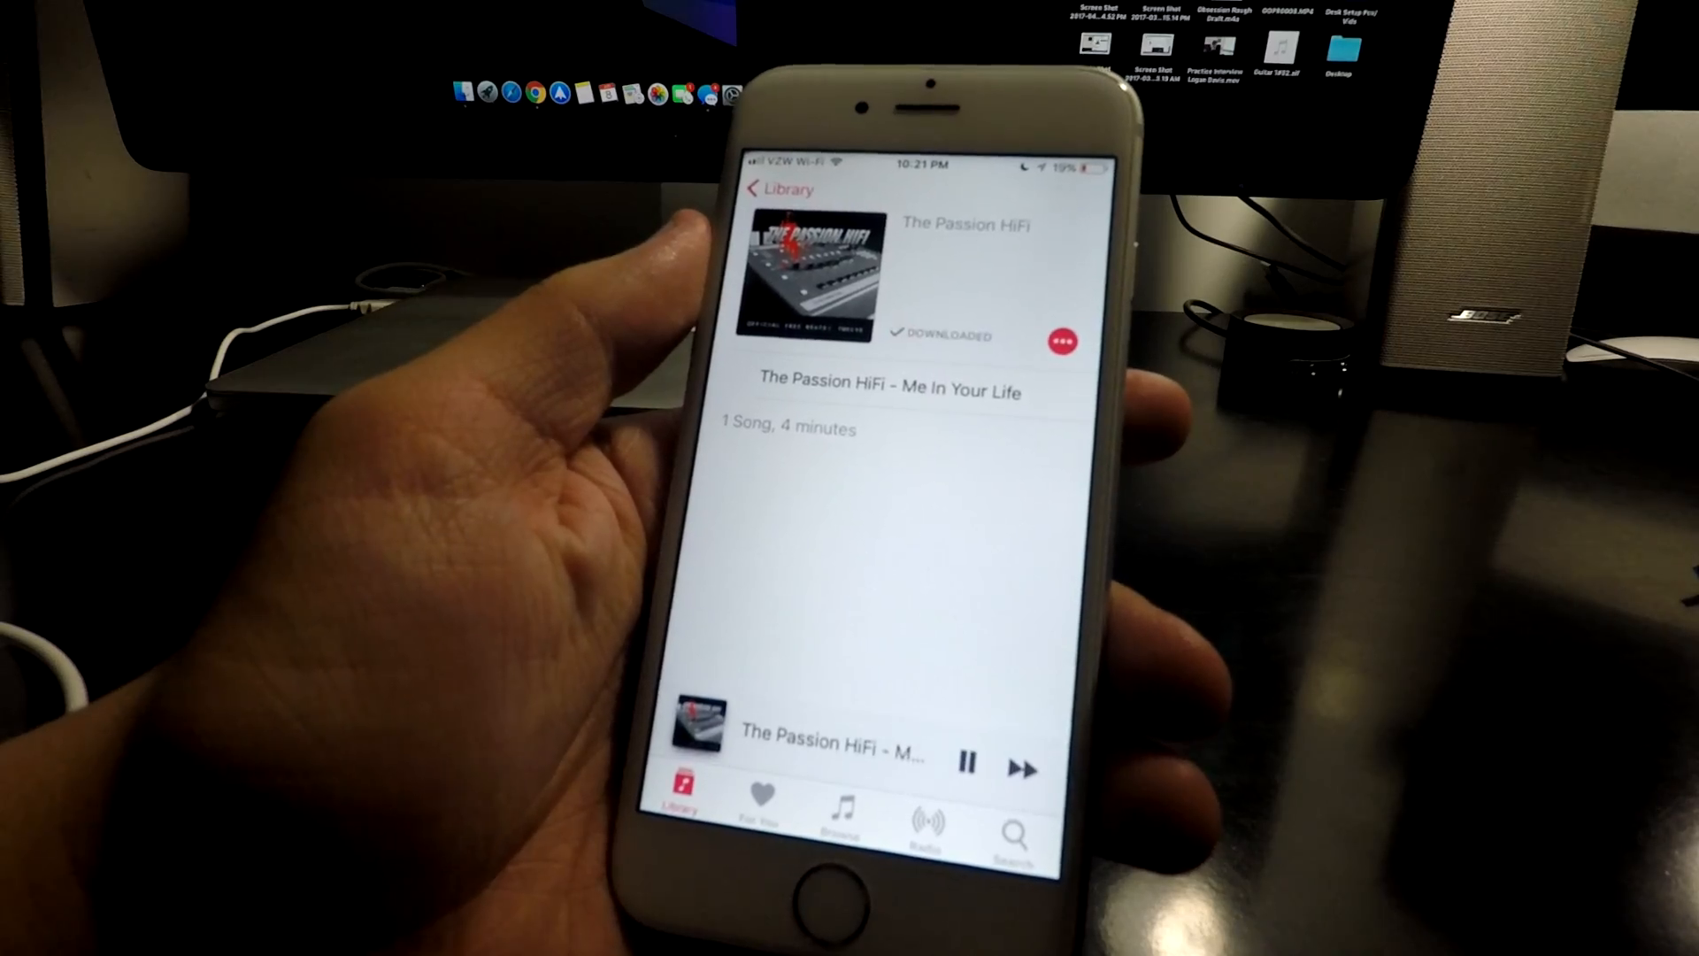